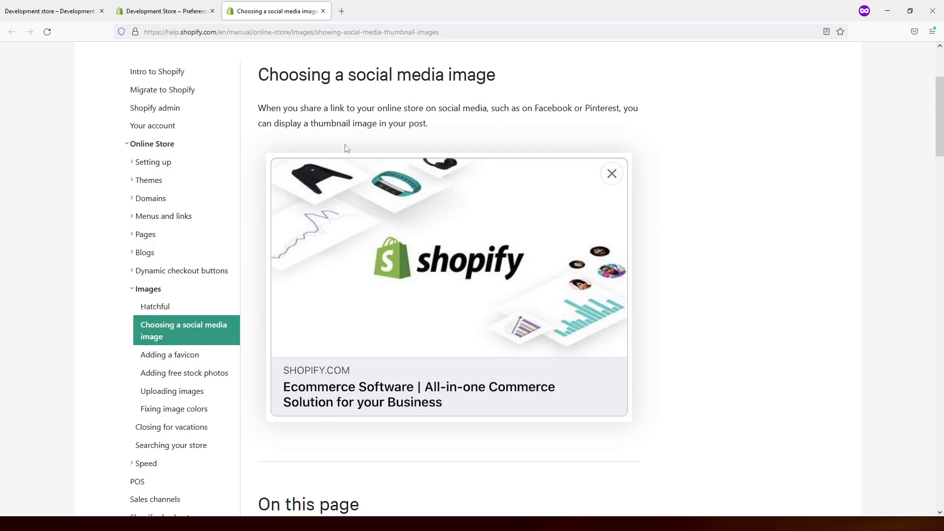
{"action": "mouse_move", "coordinate": [643, 396]}
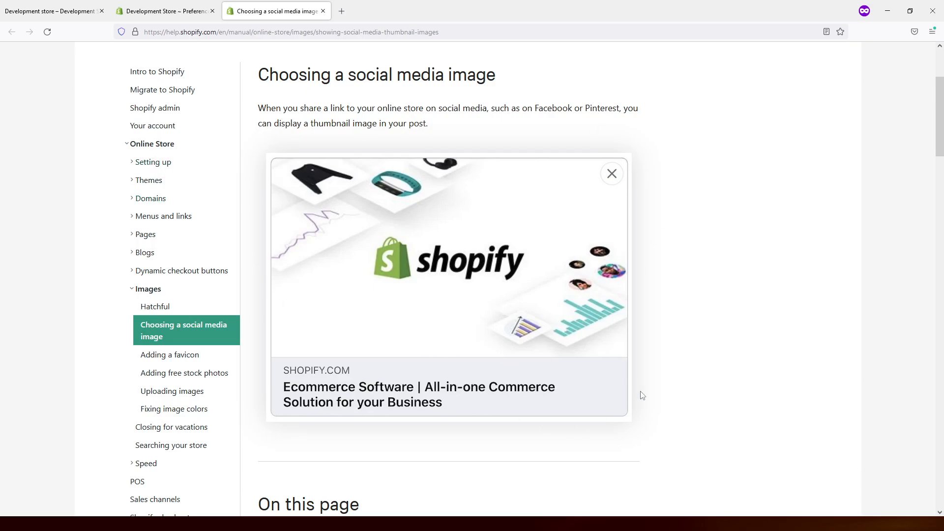
{"action": "mouse_move", "coordinate": [626, 278]}
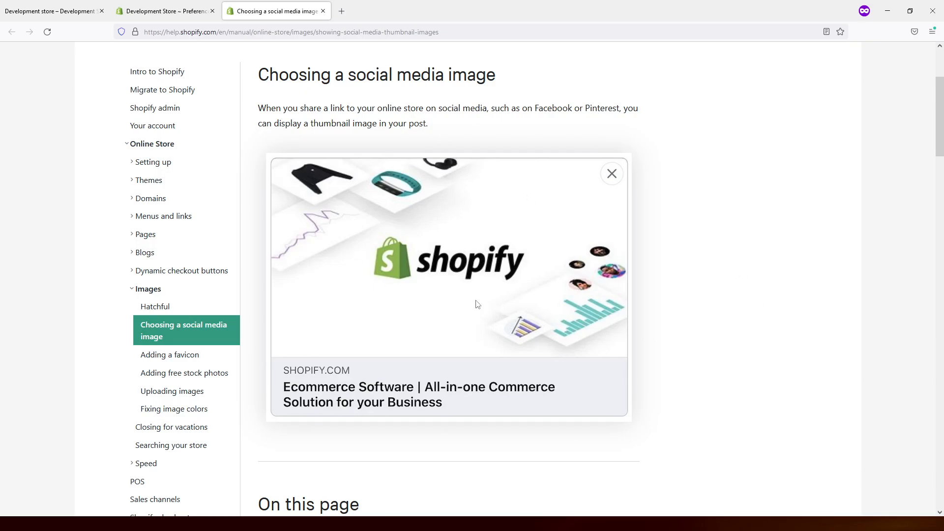
{"action": "mouse_move", "coordinate": [488, 157]}
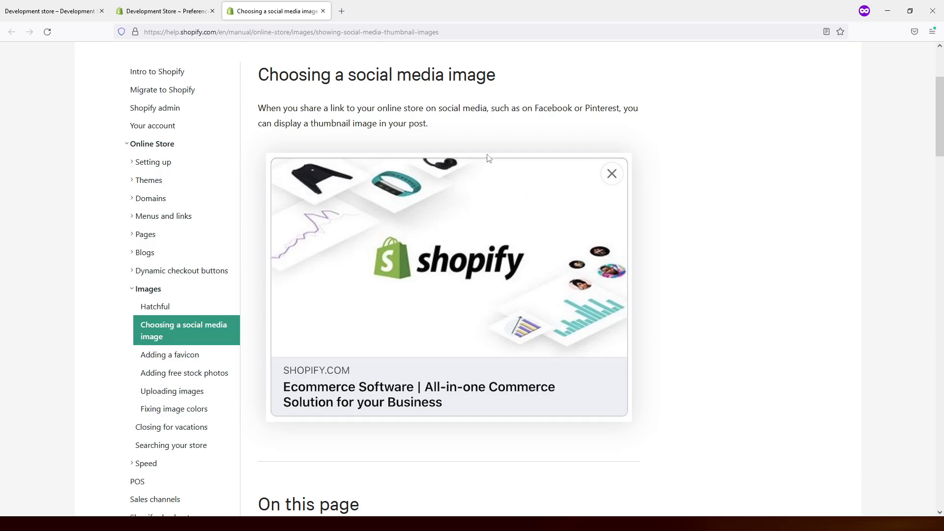
{"action": "mouse_move", "coordinate": [431, 307]}
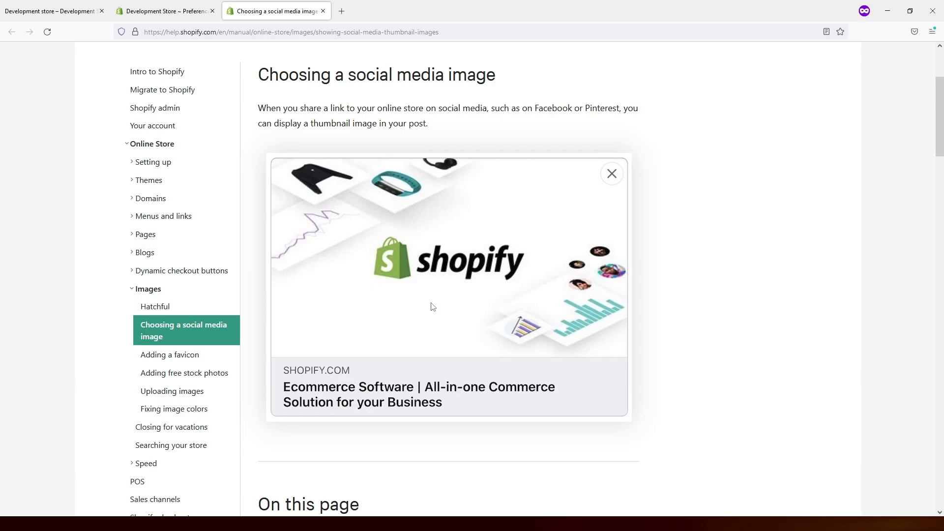
{"action": "mouse_move", "coordinate": [340, 234]}
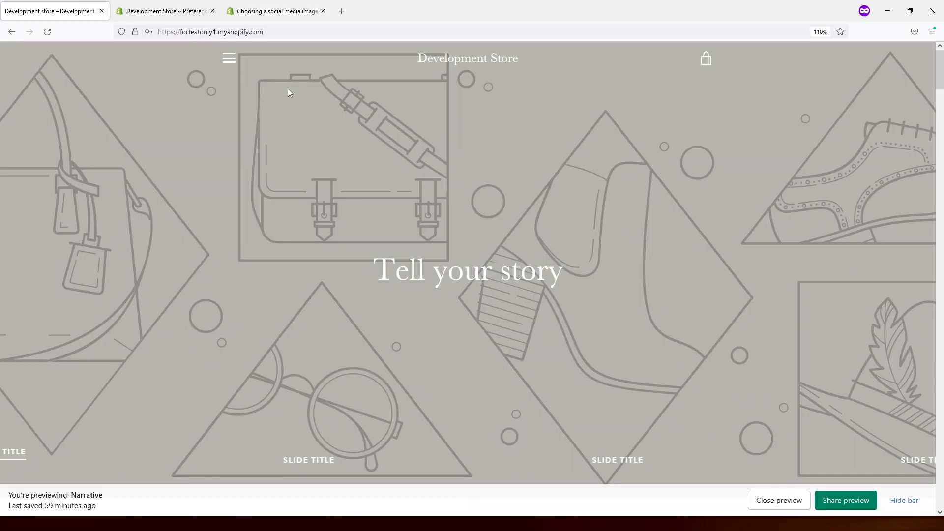
Visit Online Store > Themes briefly, then return to the Preferences page.
{"action": "left_click", "coordinate": [164, 11]}
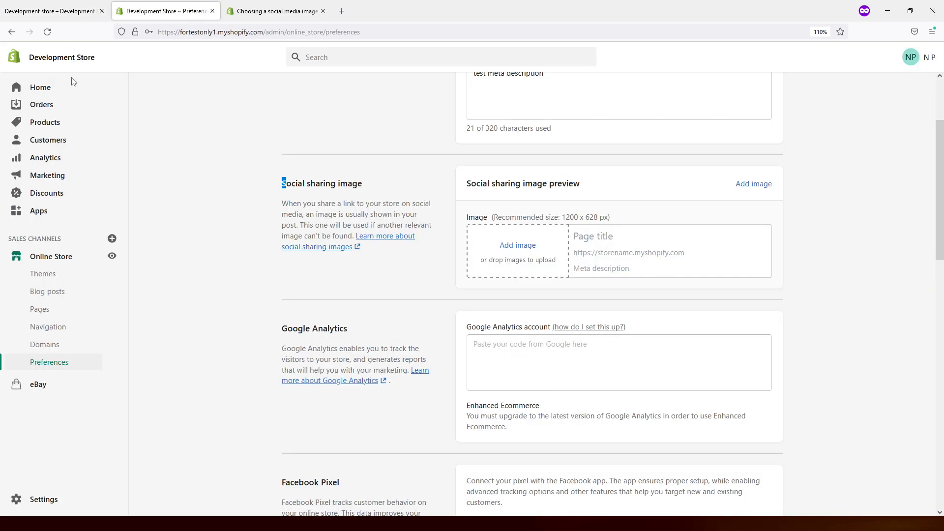
{"action": "mouse_move", "coordinate": [56, 266]}
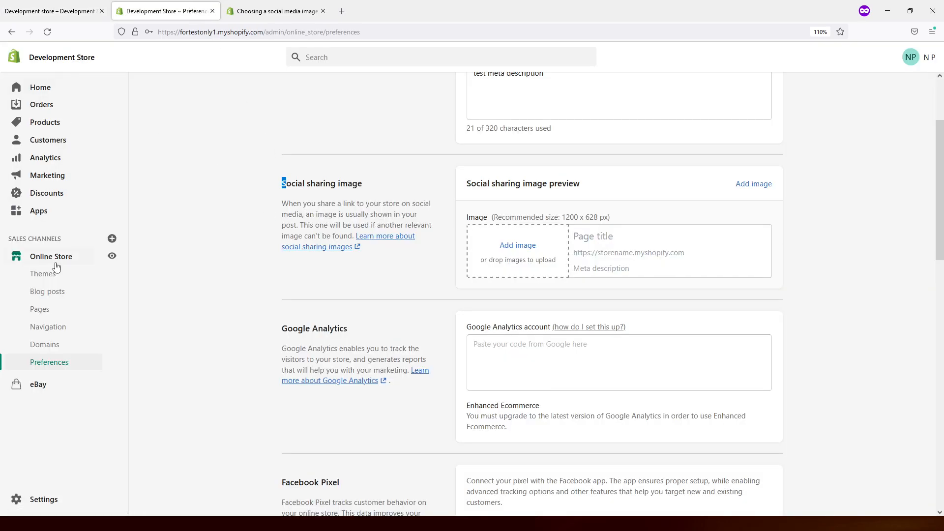
{"action": "left_click", "coordinate": [42, 273]}
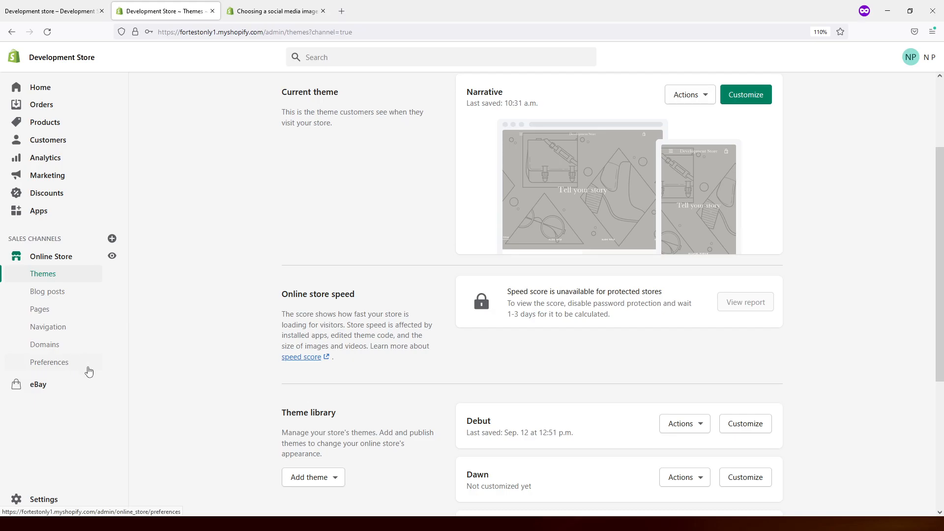
{"action": "left_click", "coordinate": [49, 362]}
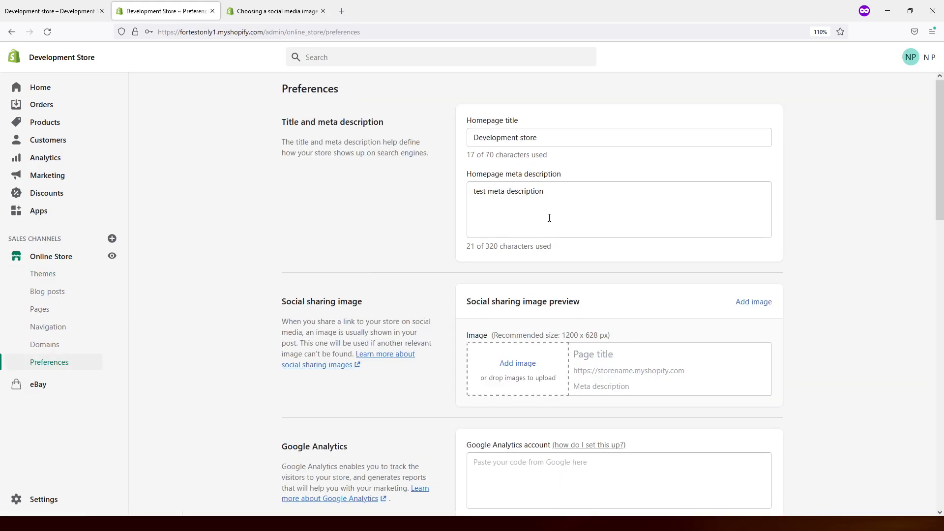
Upload 'Development Store.png' as the social sharing image, leaving it unsaved.
{"action": "scroll", "scroll_direction": "down", "scroll_amount": 3}
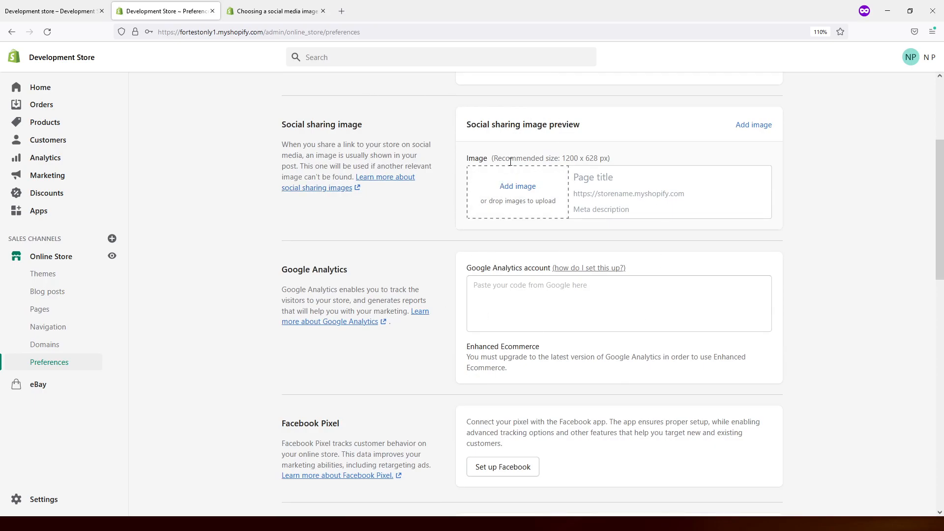
{"action": "mouse_move", "coordinate": [600, 143]}
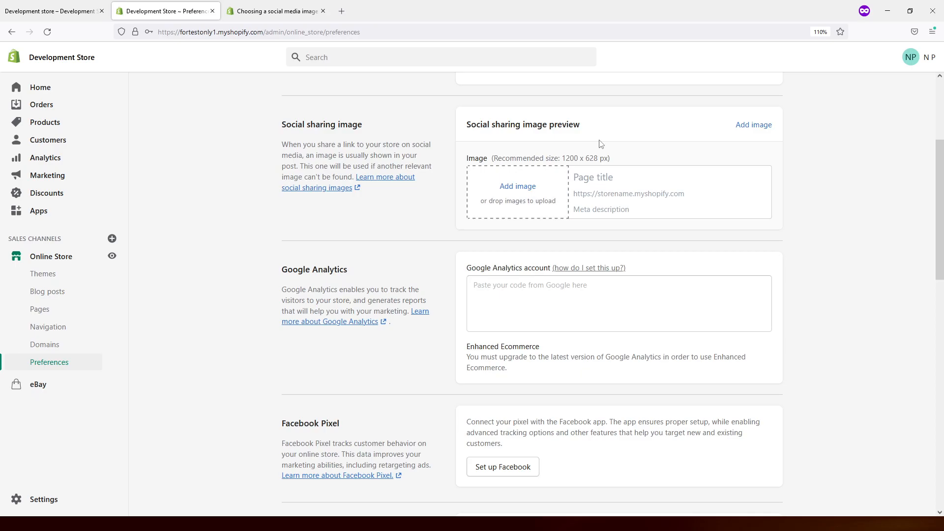
{"action": "mouse_move", "coordinate": [605, 131]}
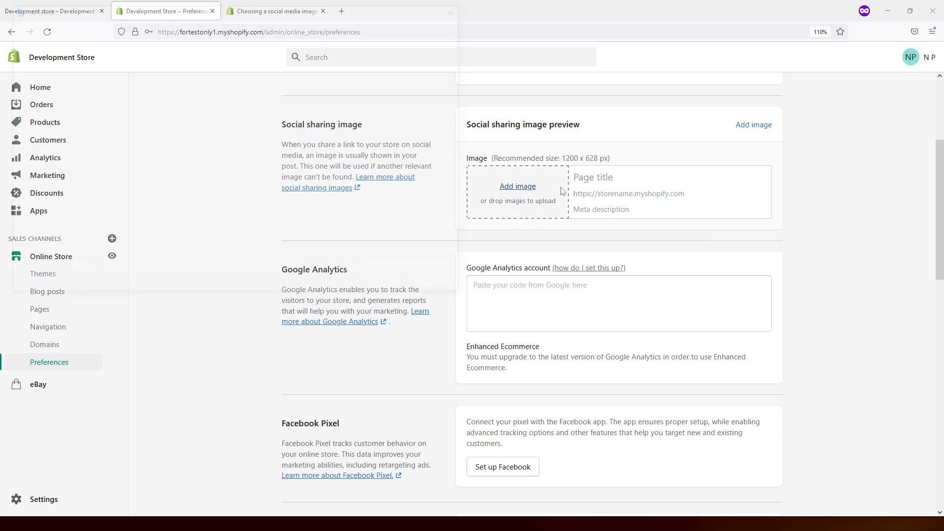
{"action": "left_click", "coordinate": [516, 186]}
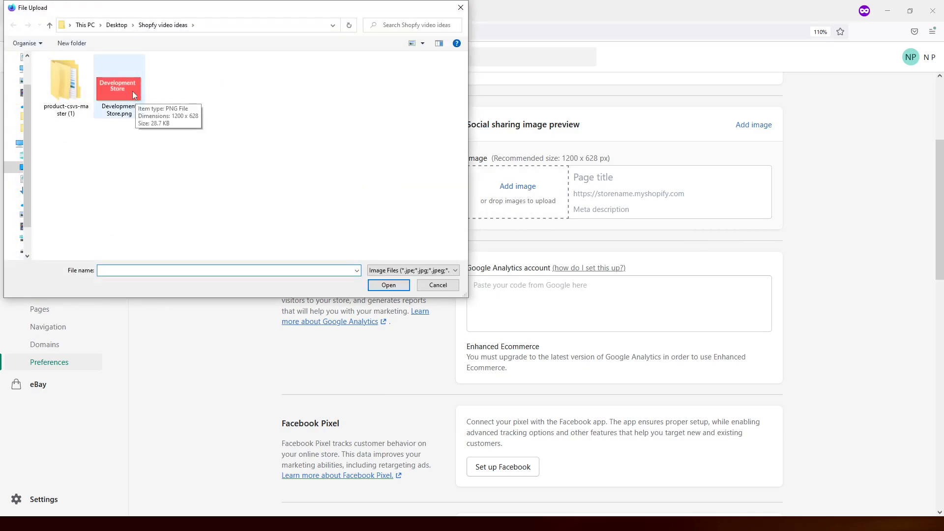
{"action": "left_click", "coordinate": [119, 82]}
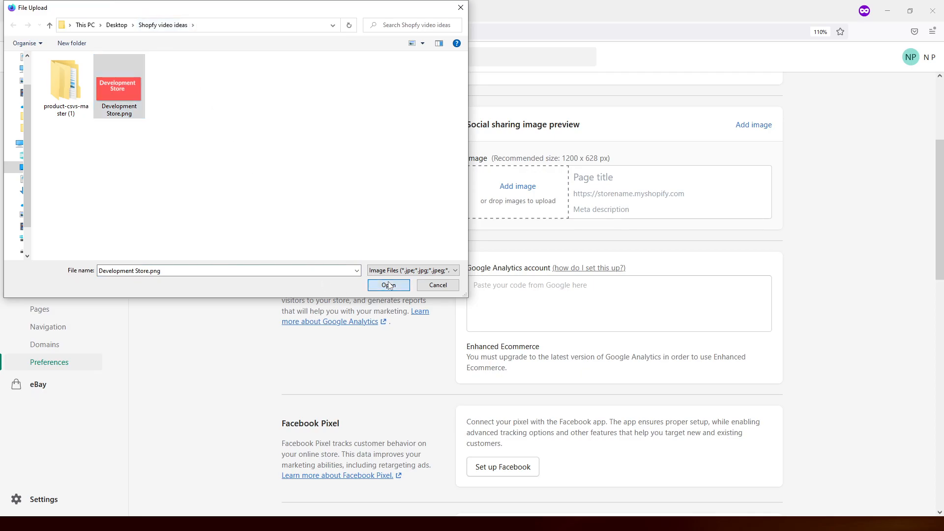
{"action": "left_click", "coordinate": [388, 285]}
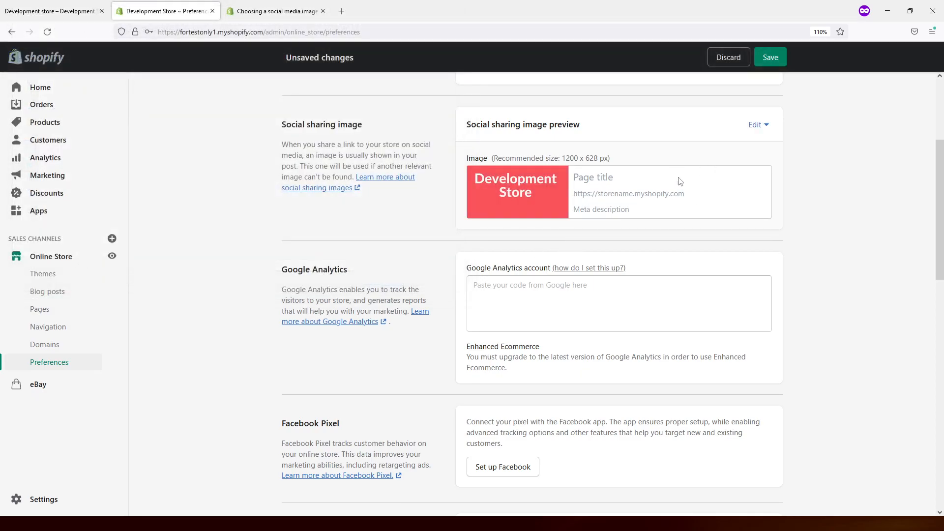
{"action": "scroll", "scroll_direction": "down", "scroll_amount": 3}
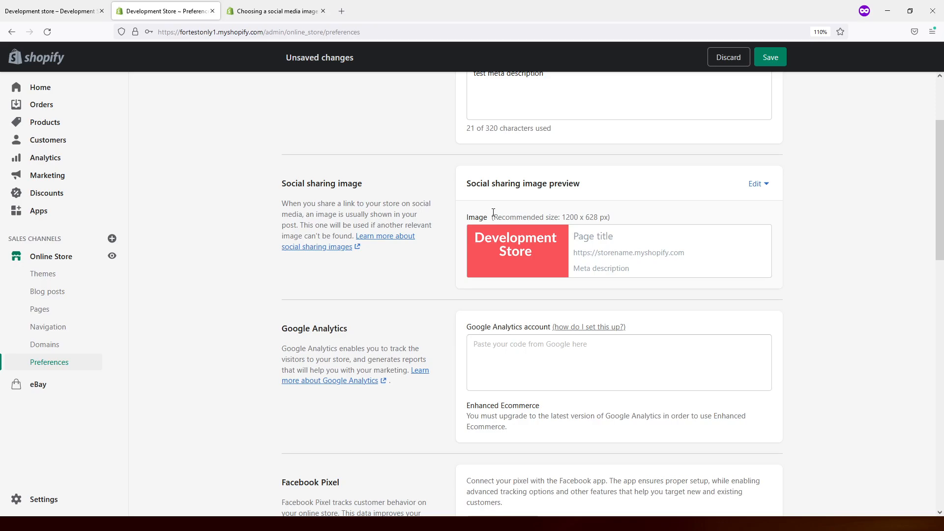
{"action": "mouse_move", "coordinate": [514, 194]}
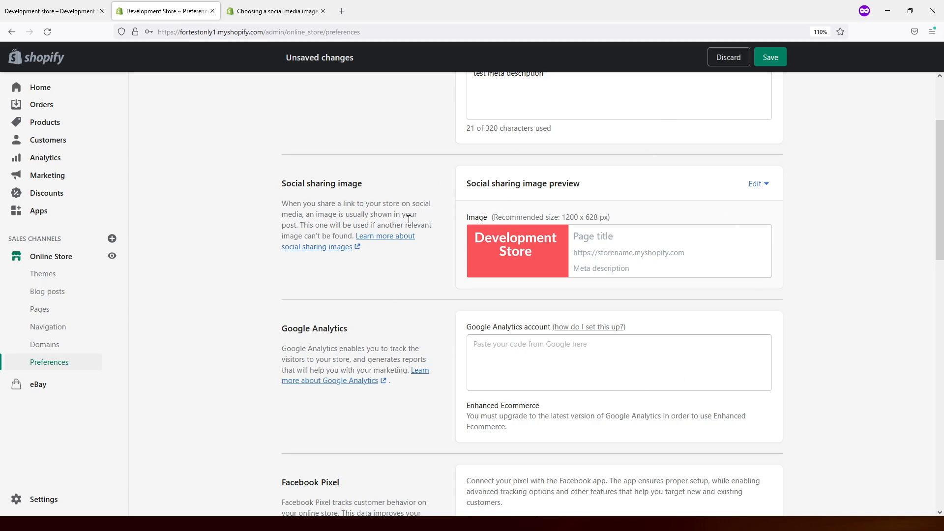
{"action": "mouse_move", "coordinate": [569, 259]}
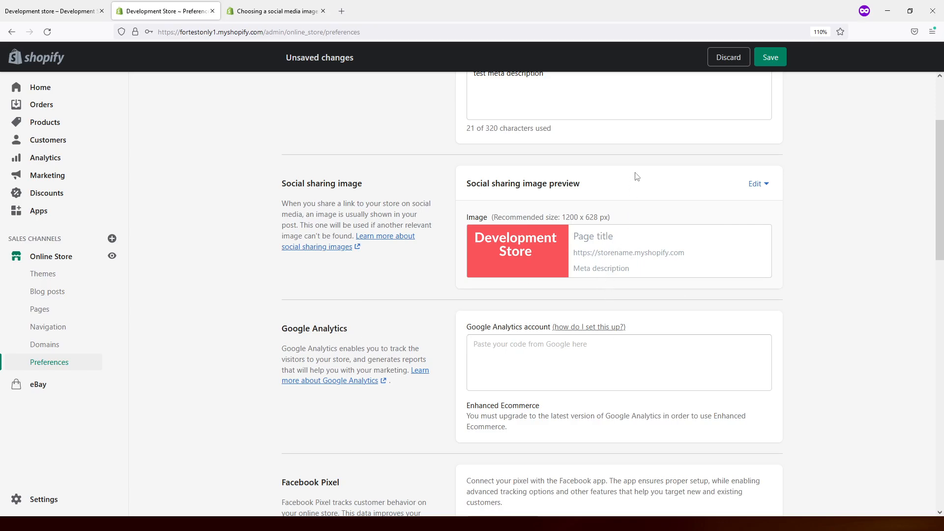
{"action": "mouse_move", "coordinate": [664, 181]}
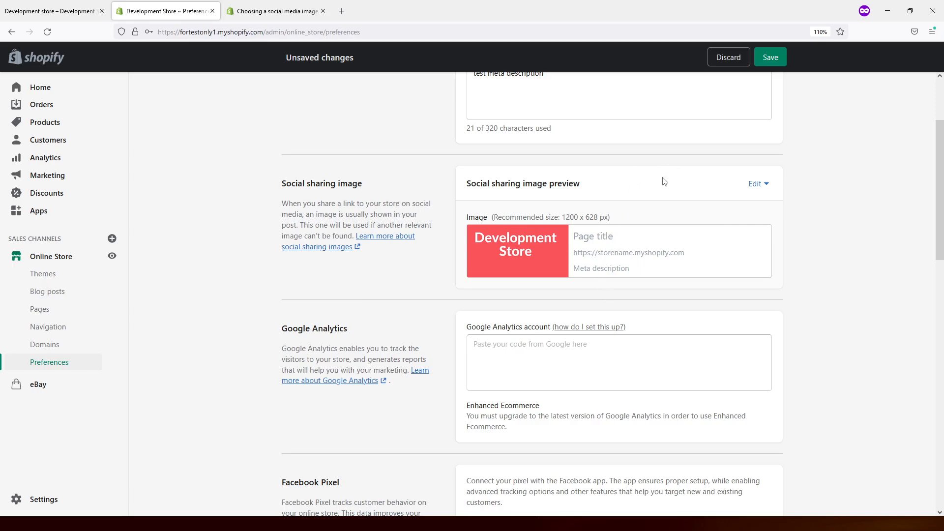